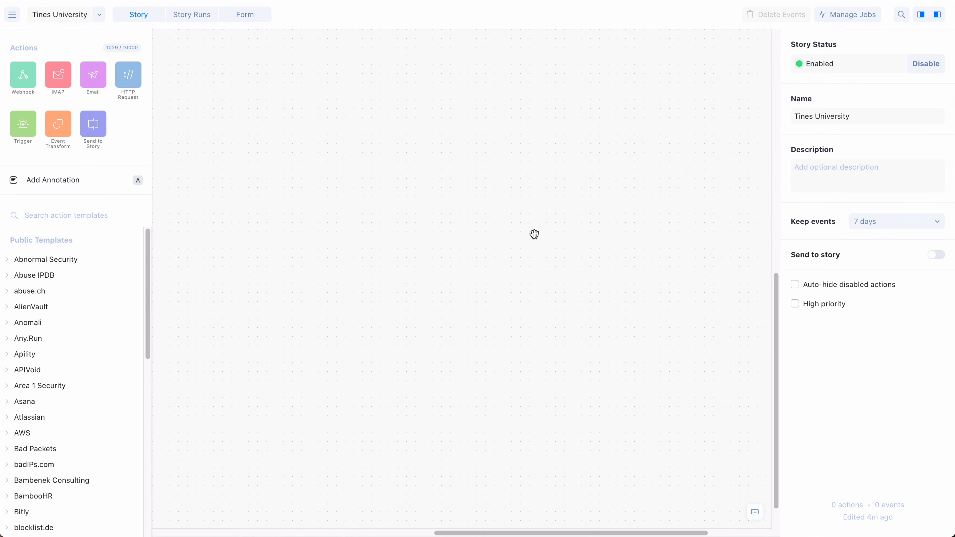
mouse_move(440, 204)
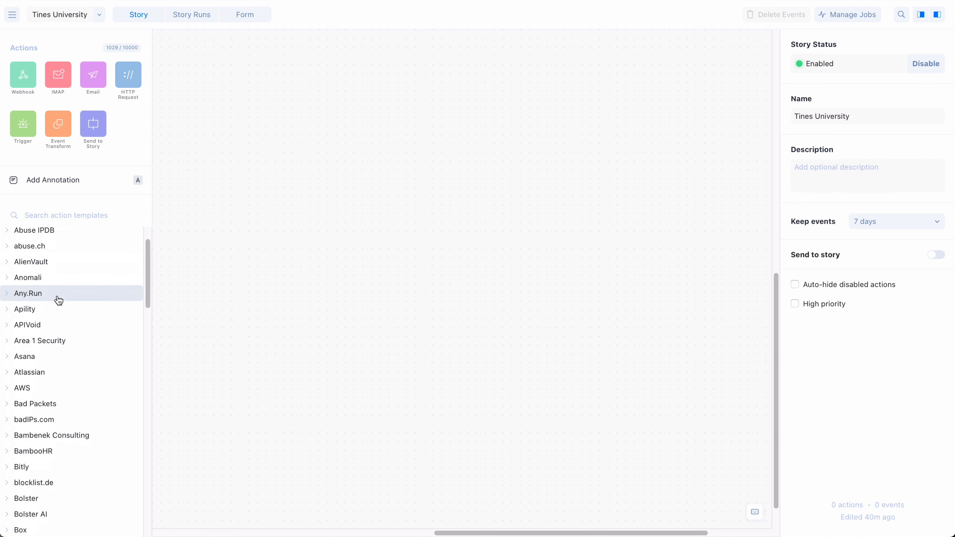
Step: Browse the public action templates list and expand the Datadog group
scroll("down", 3)
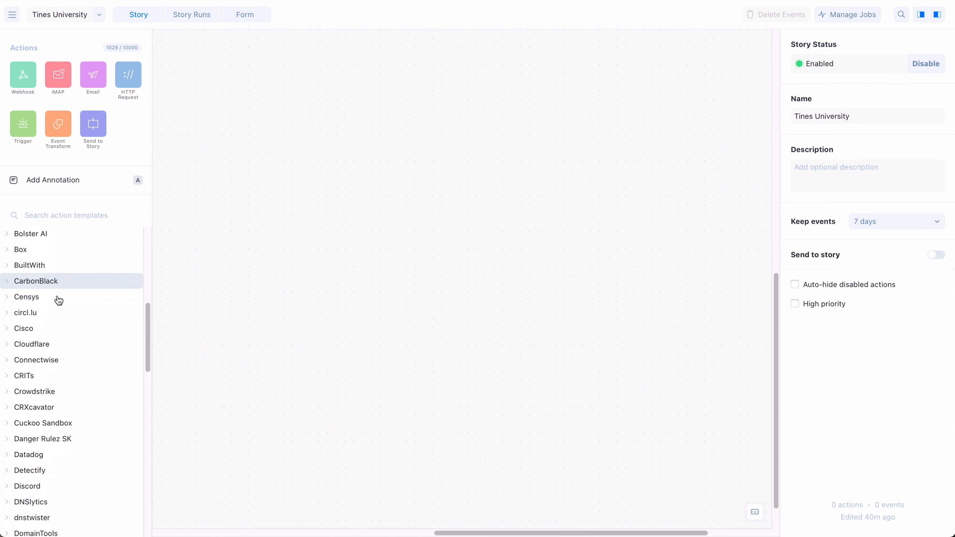
scroll("down", 3)
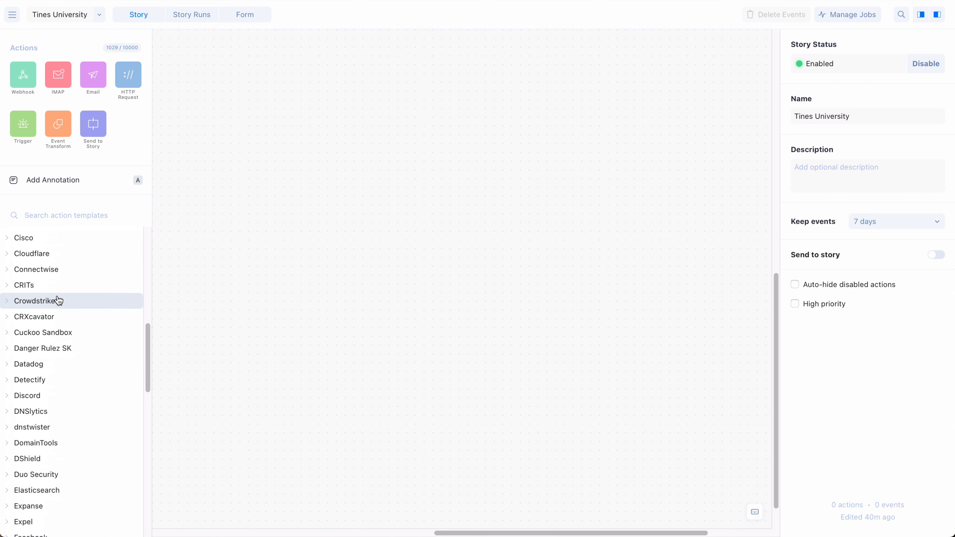
left_click(28, 326)
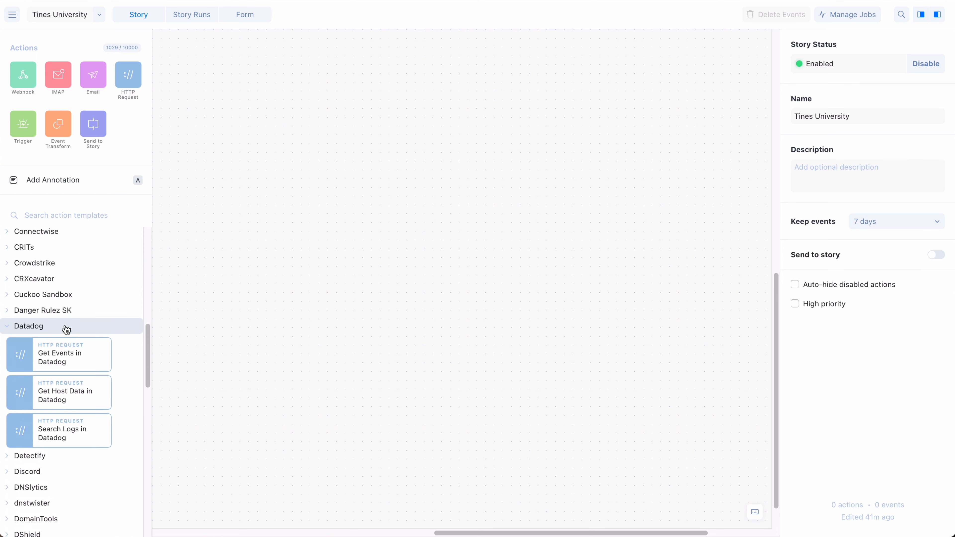
mouse_move(59, 353)
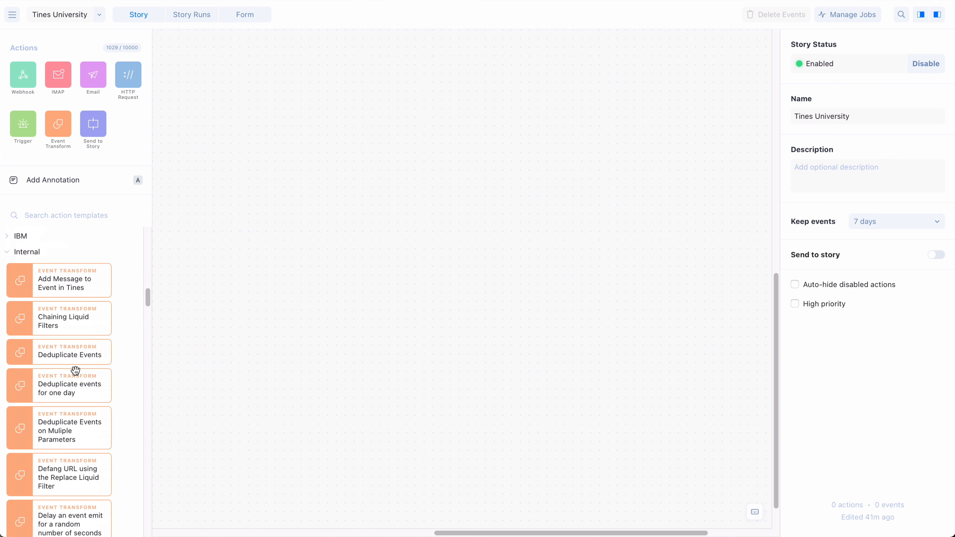
scroll("down", 3)
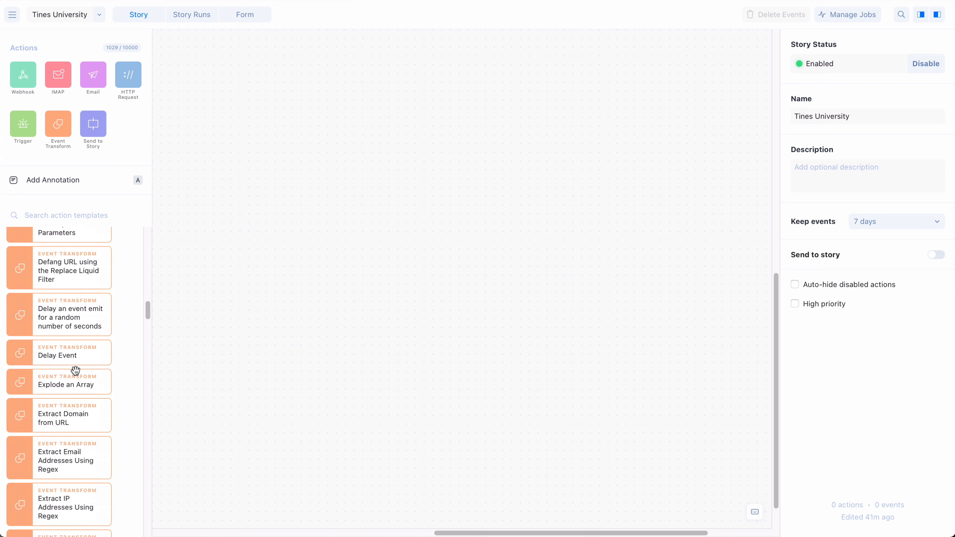
scroll("down", 3)
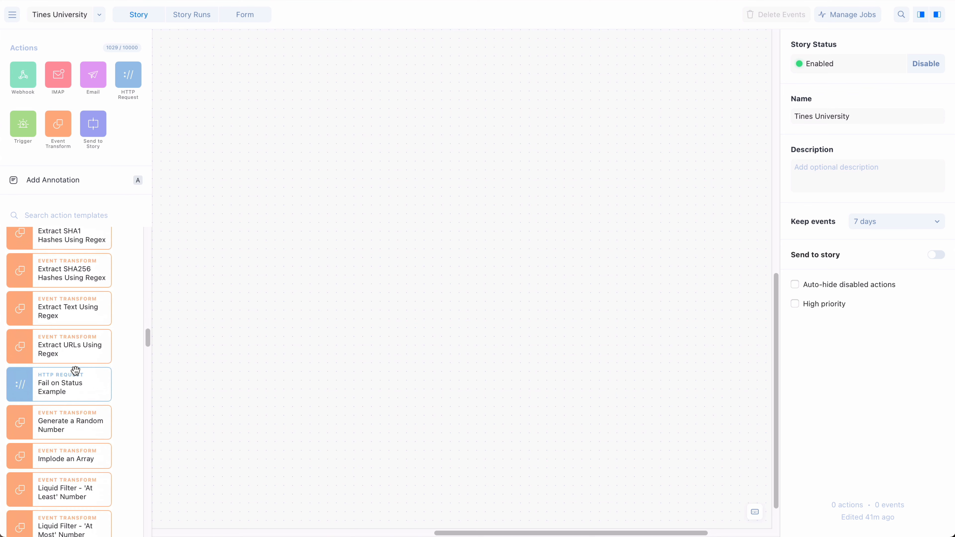
scroll("down", 3)
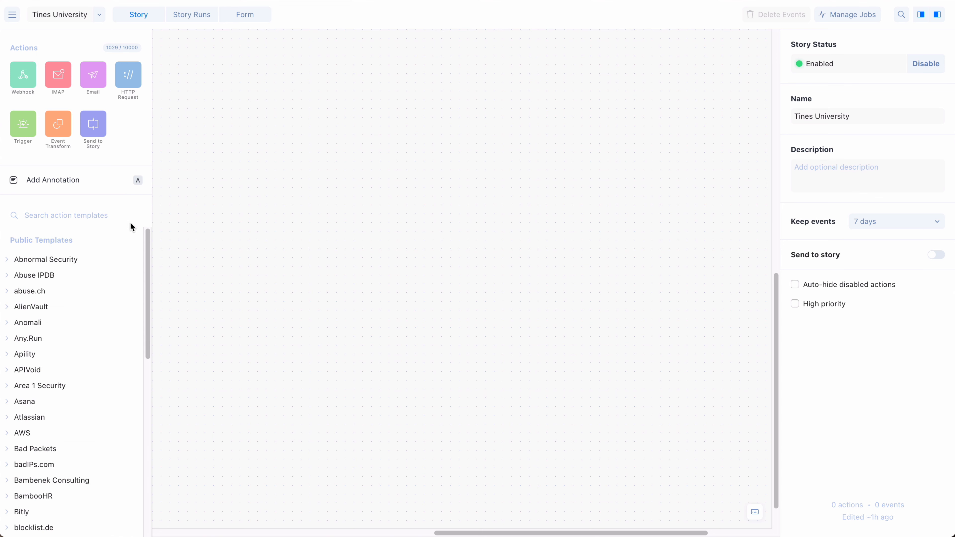
Step: Search templates for 'Crowdstrike dete', expand Crowdstrike and place an Email action on the canvas
type("crowd")
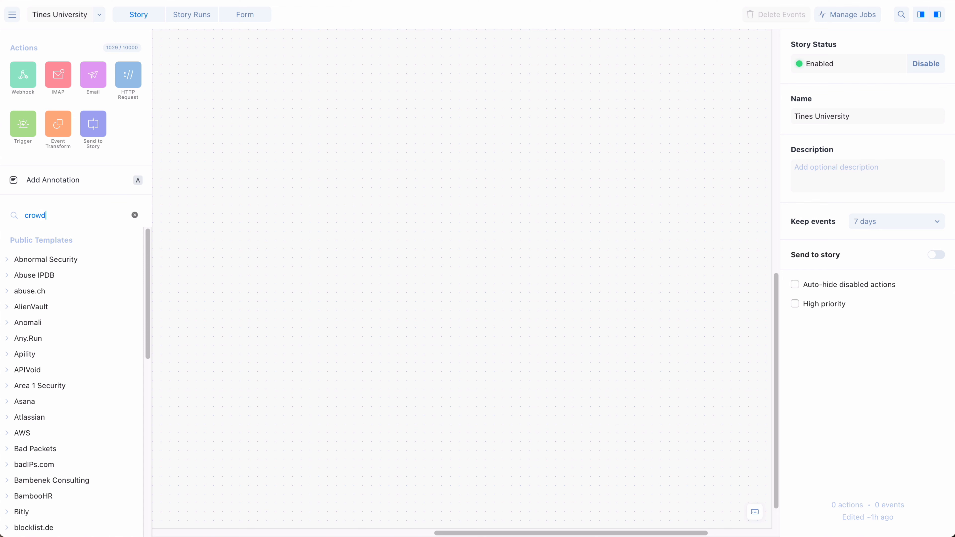
type("Crowdstrike dete")
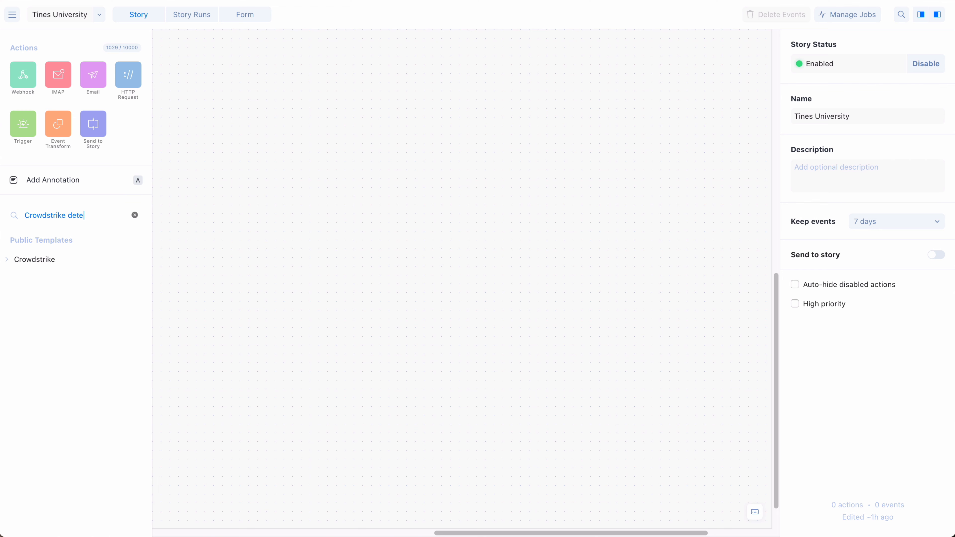
left_click(33, 259)
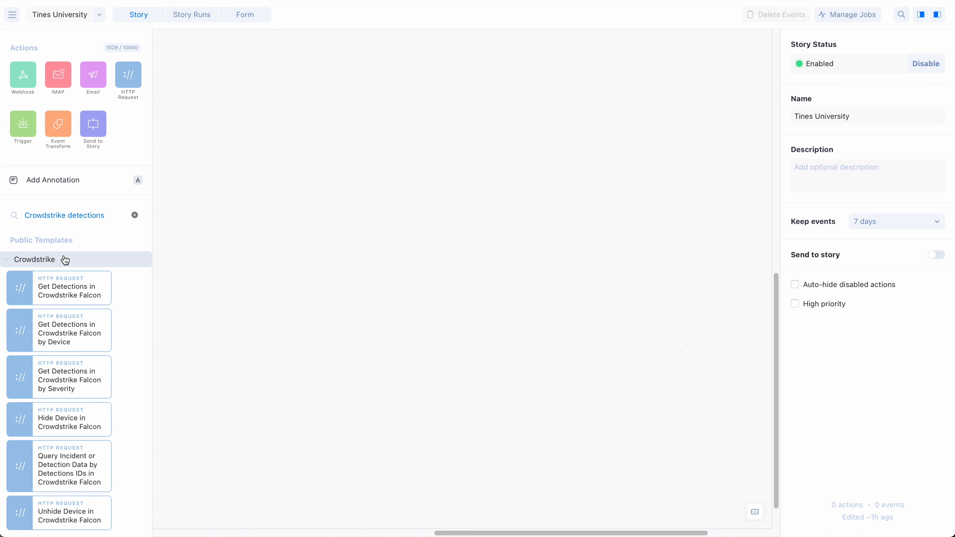
left_click_drag(58, 288, 491, 85)
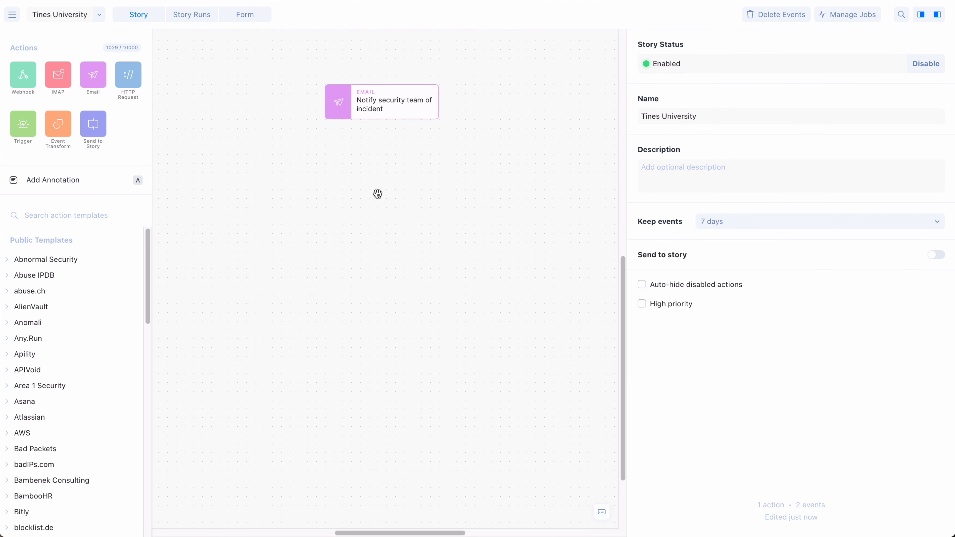
left_click(381, 102)
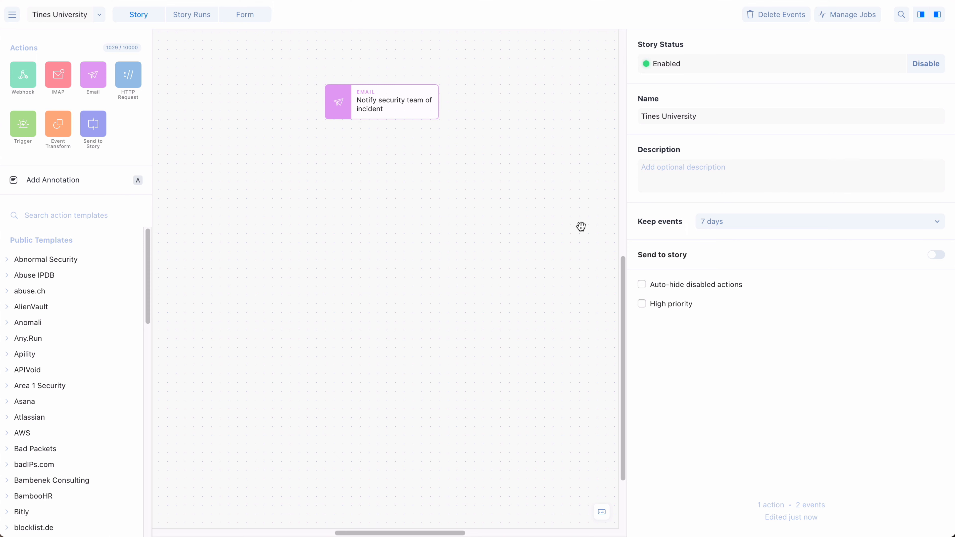
mouse_move(396, 125)
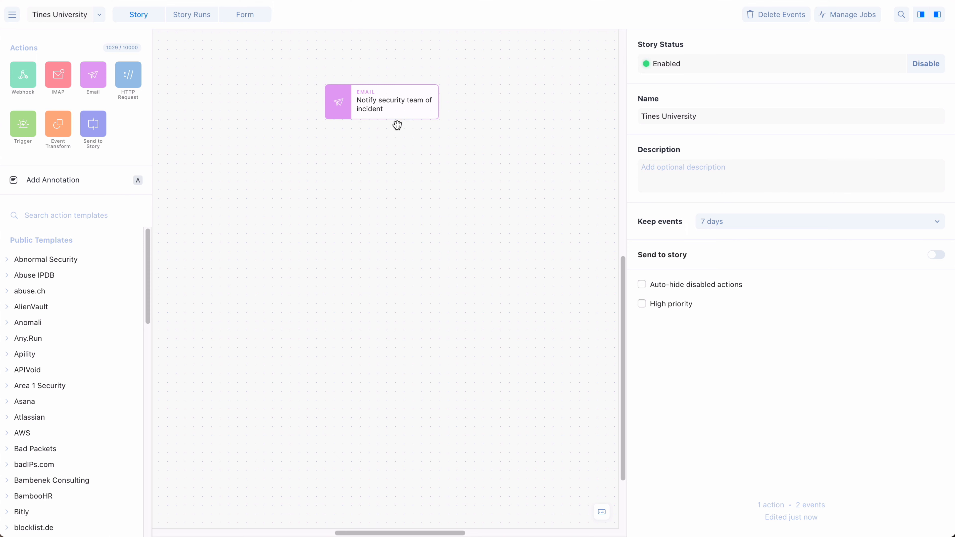
Step: Start a new template from the email action with description 'Use this te...', vendor Internal, product Tines
left_click(382, 102)
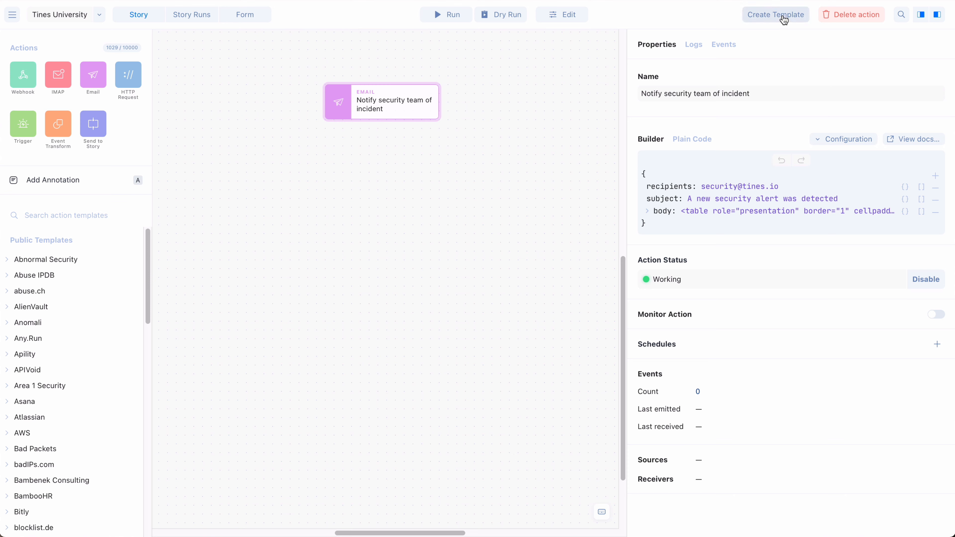
left_click(774, 14)
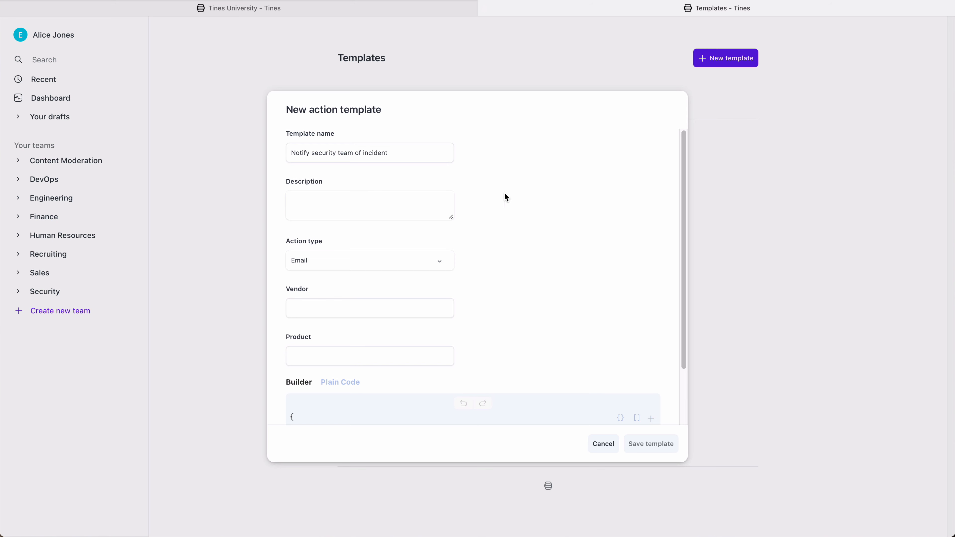
type("Use this template to notify security of an incident requiring their attention")
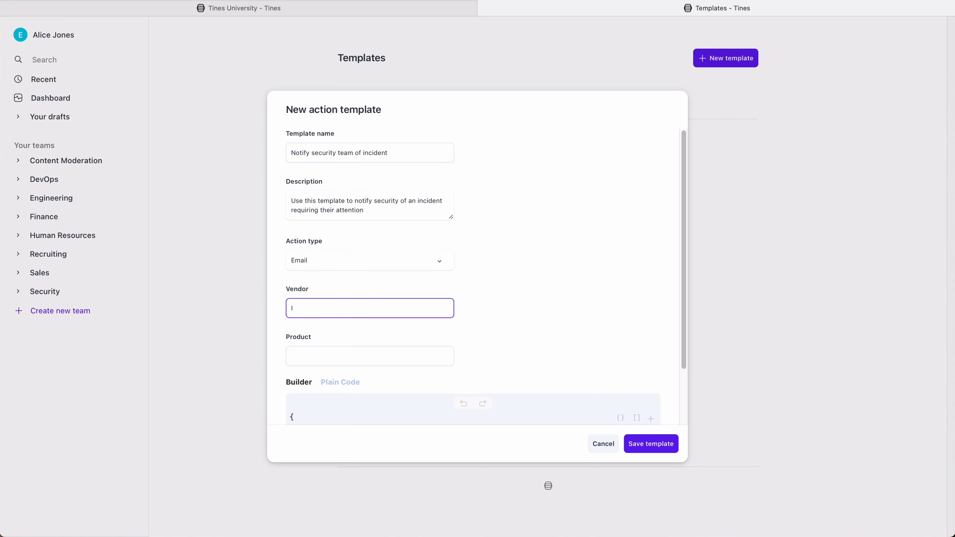
type("Tines")
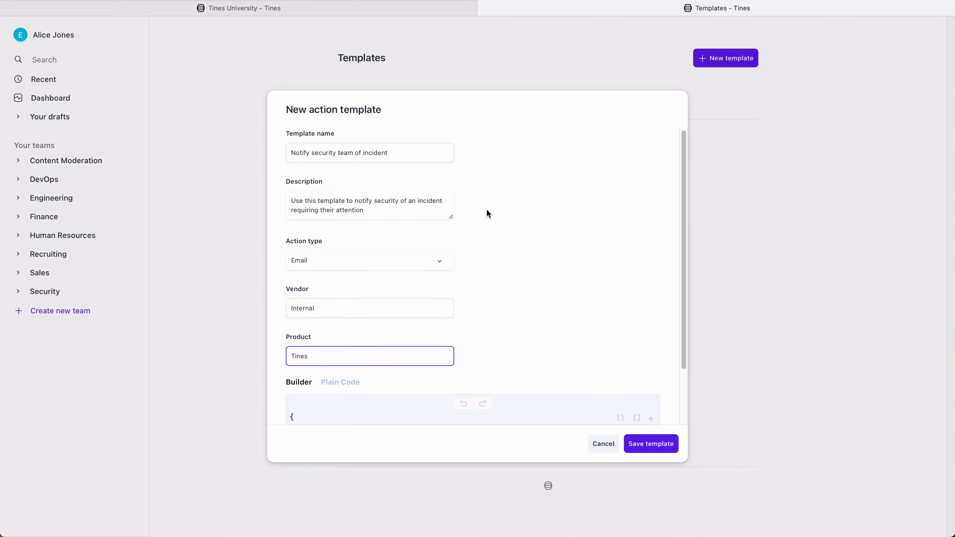
scroll("down", 3)
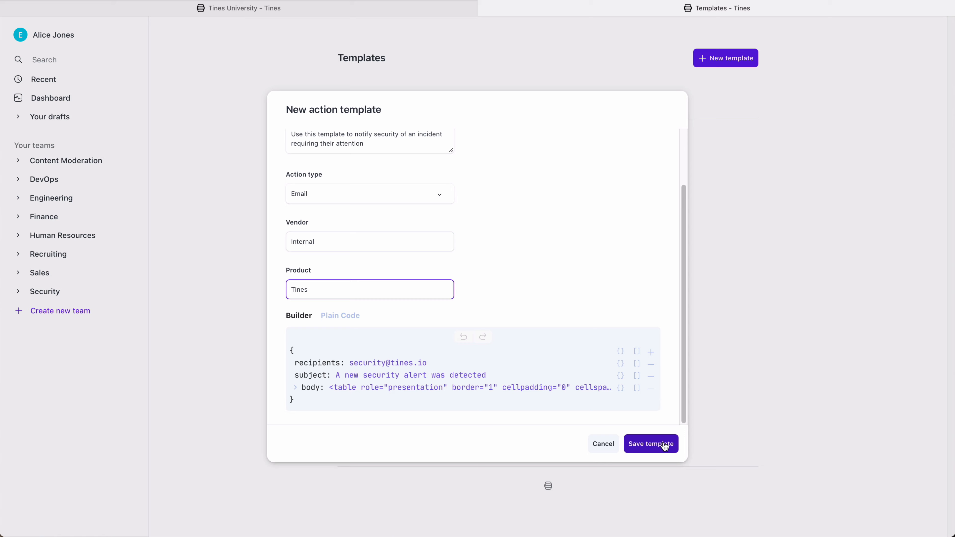
Step: Save the template, place it from Private Templates > Internal onto the story, and go to the dashboard
left_click(650, 443)
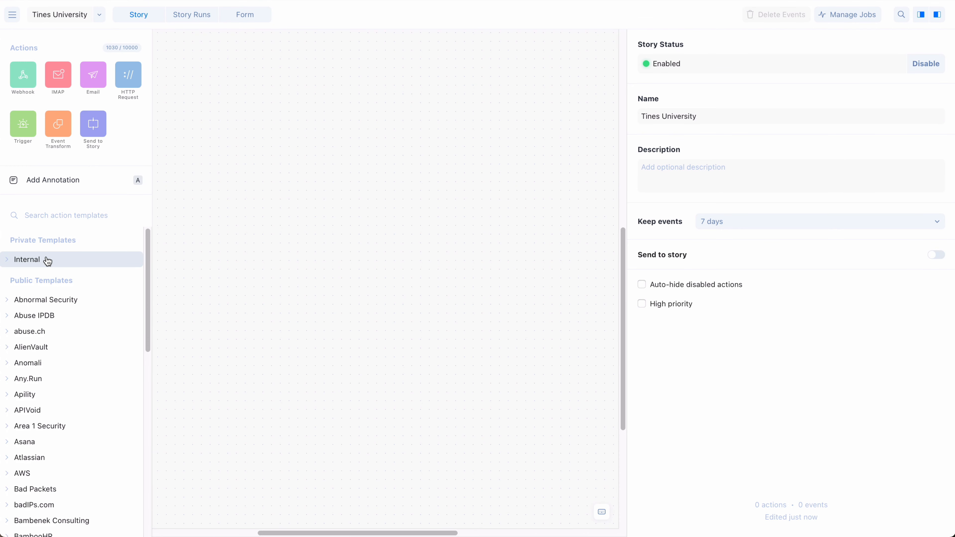
left_click(27, 259)
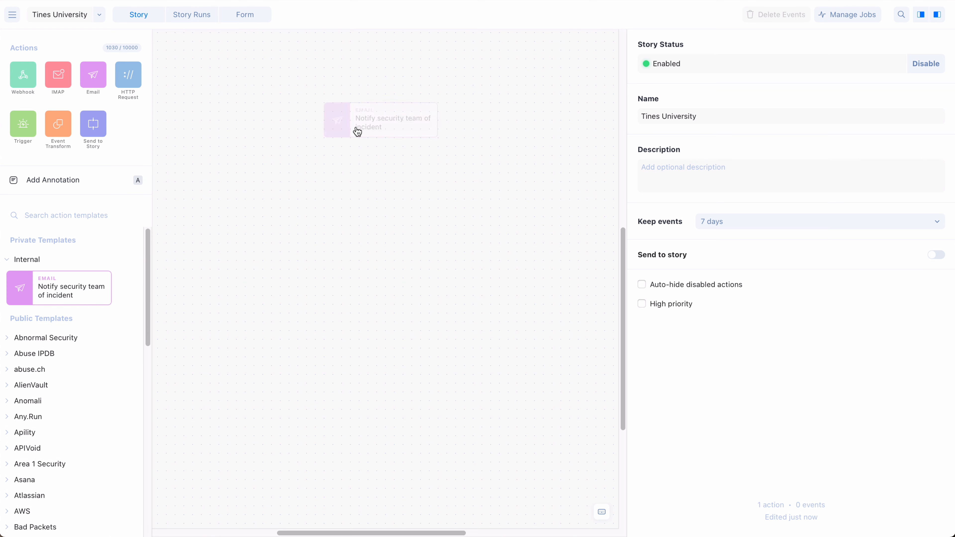
left_click(380, 120)
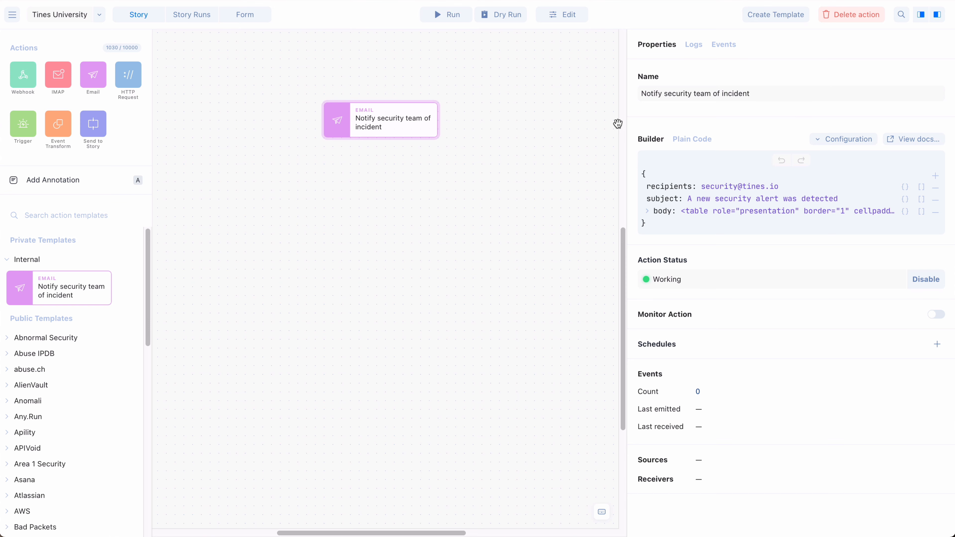
left_click(12, 14)
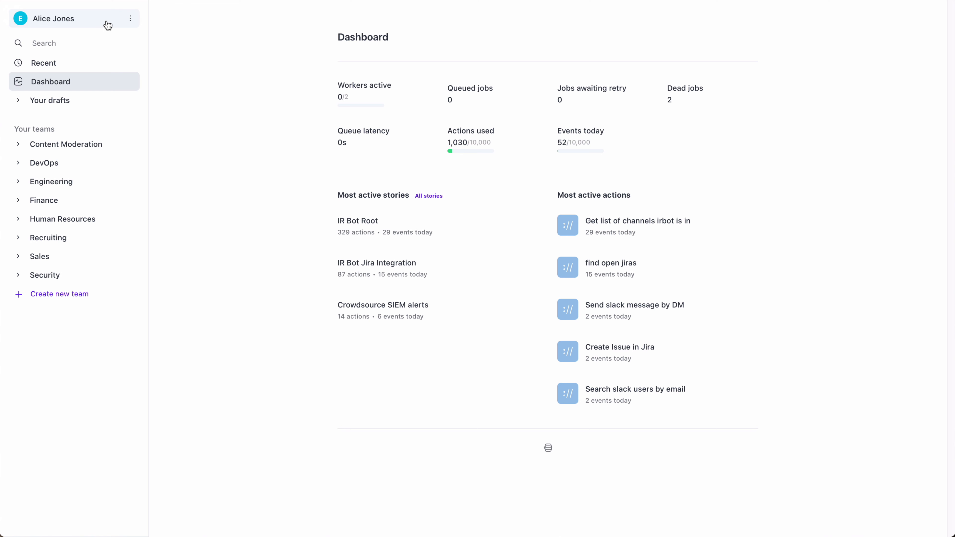
Step: From Action templates, permanently delete the 'Notify security team of incident' template
left_click(131, 19)
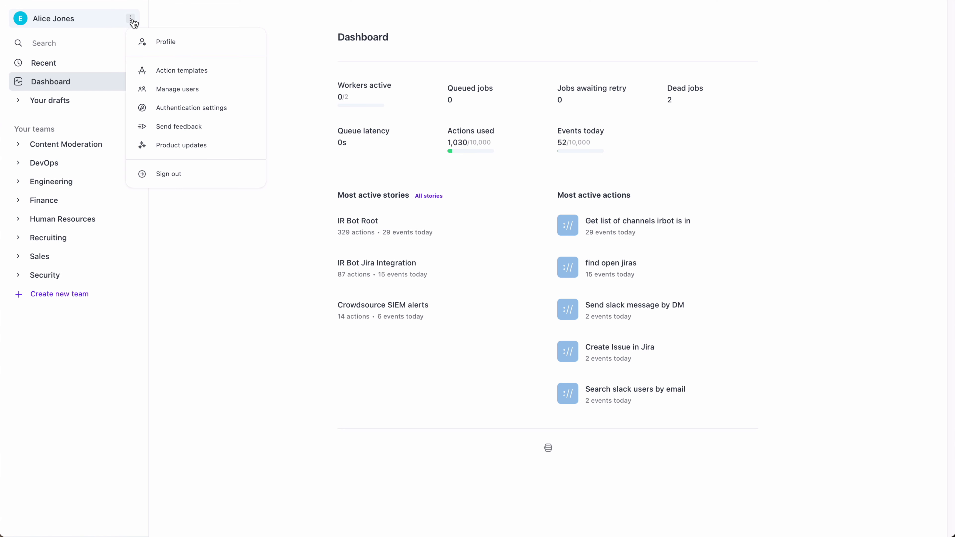
mouse_move(181, 70)
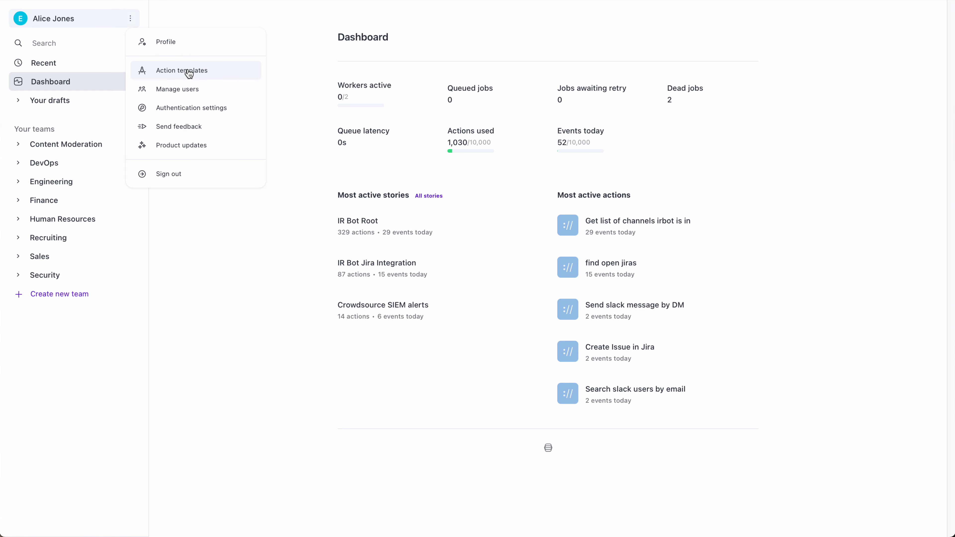
left_click(181, 70)
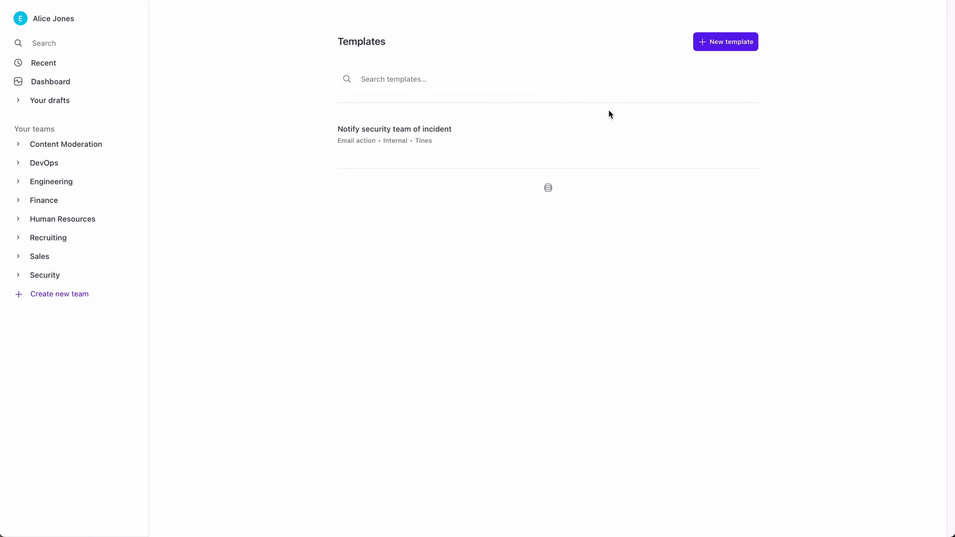
left_click(749, 133)
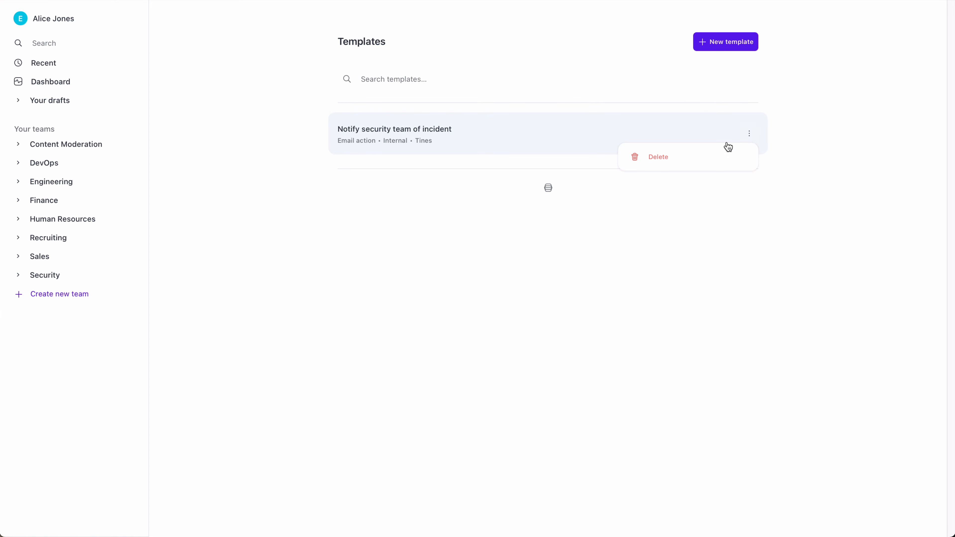
left_click(657, 157)
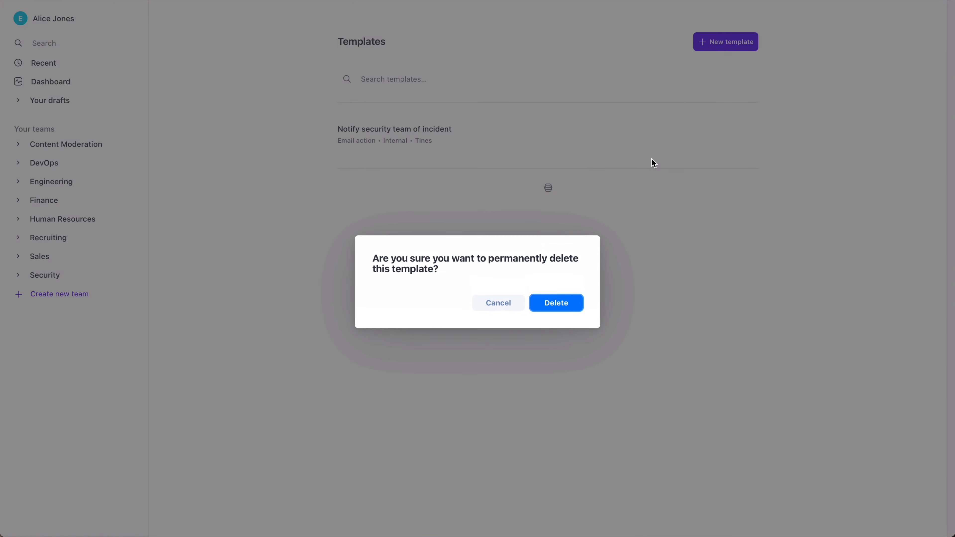
left_click(555, 302)
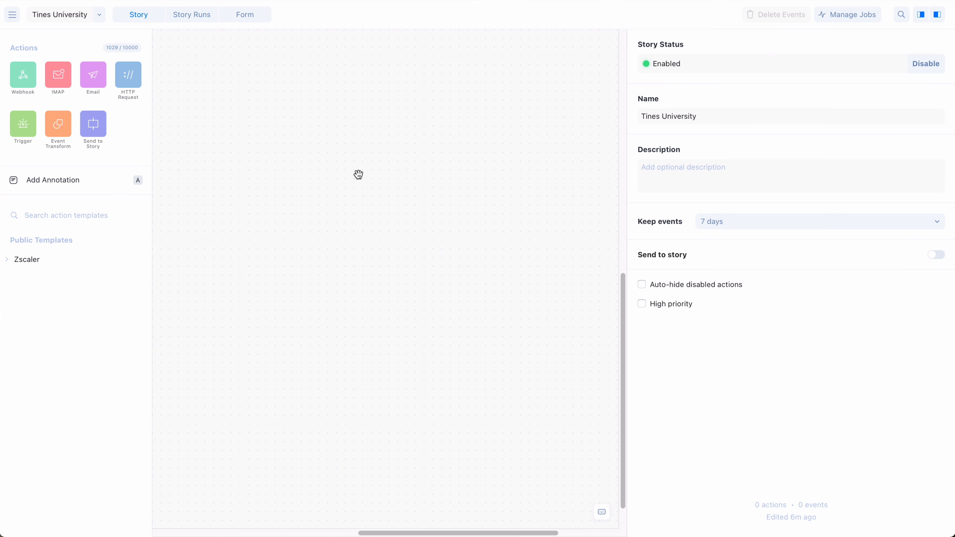
Step: Search templates for 'zscaler', place Create Admin User on the canvas and view its properties
left_click(67, 215)
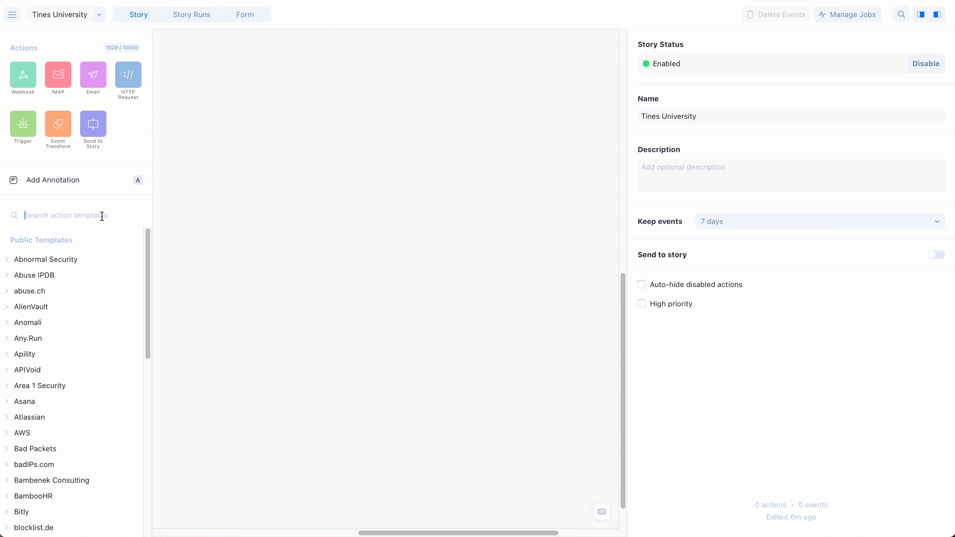
type("zscaler")
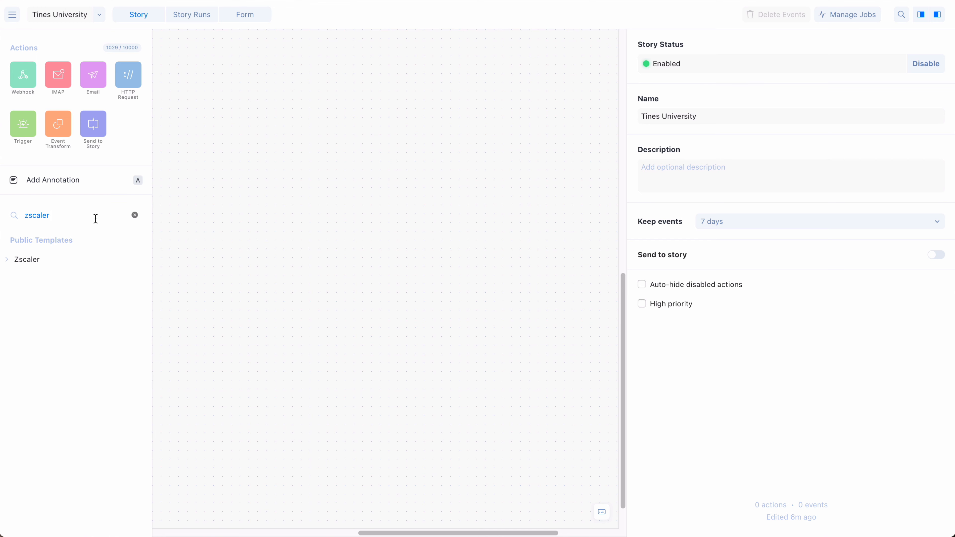
left_click(27, 258)
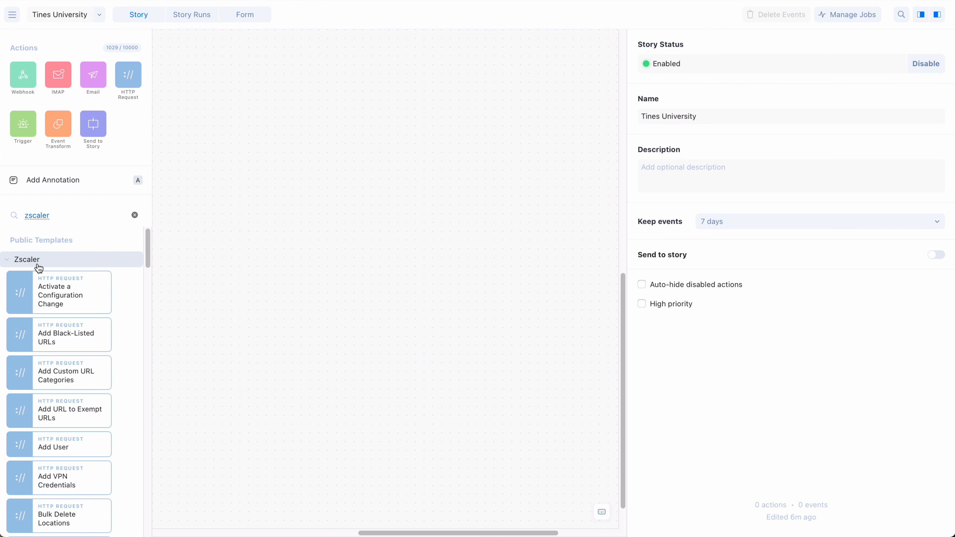
scroll("down", 3)
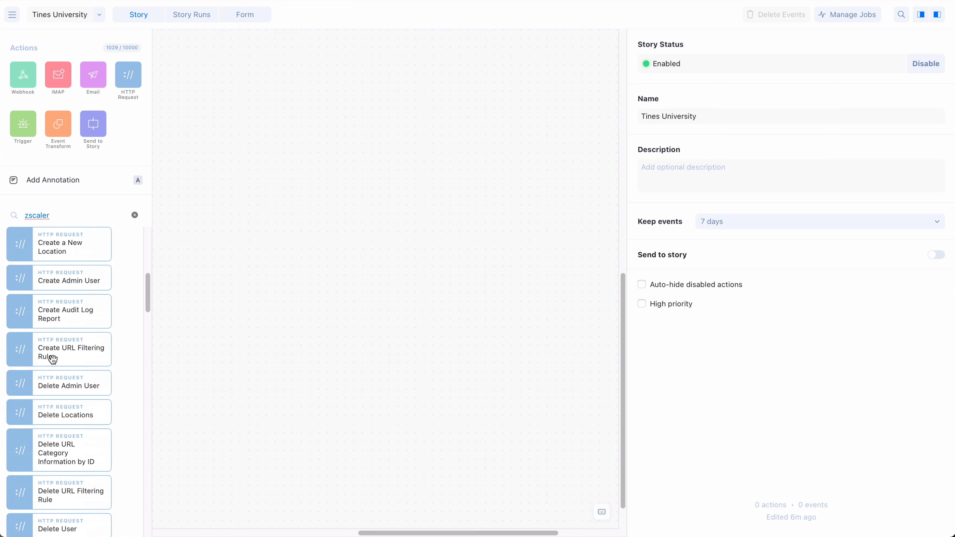
left_click_drag(58, 278, 420, 87)
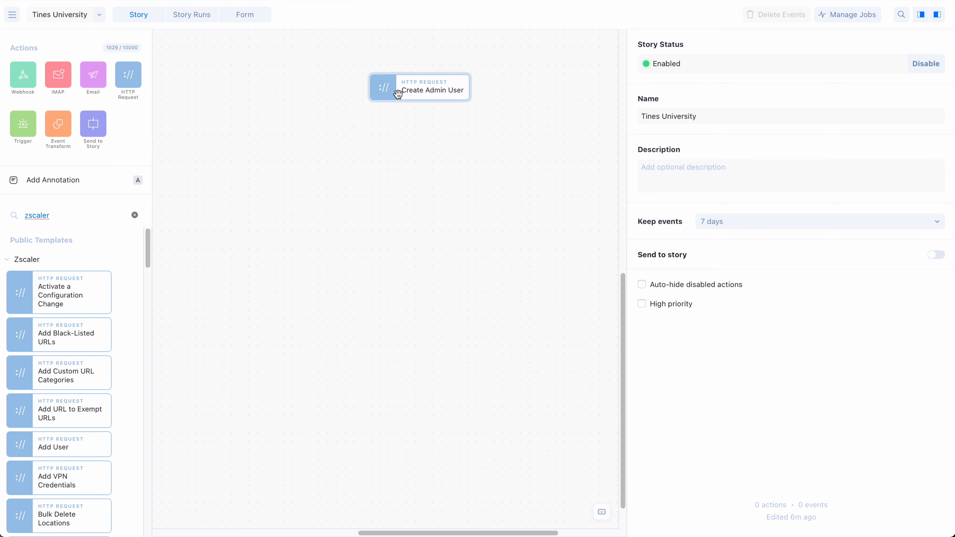
left_click(434, 87)
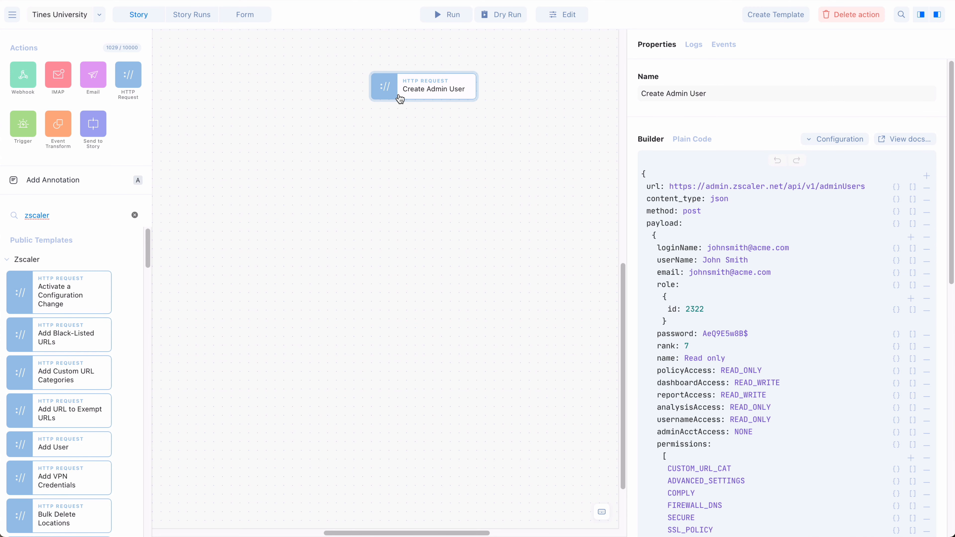